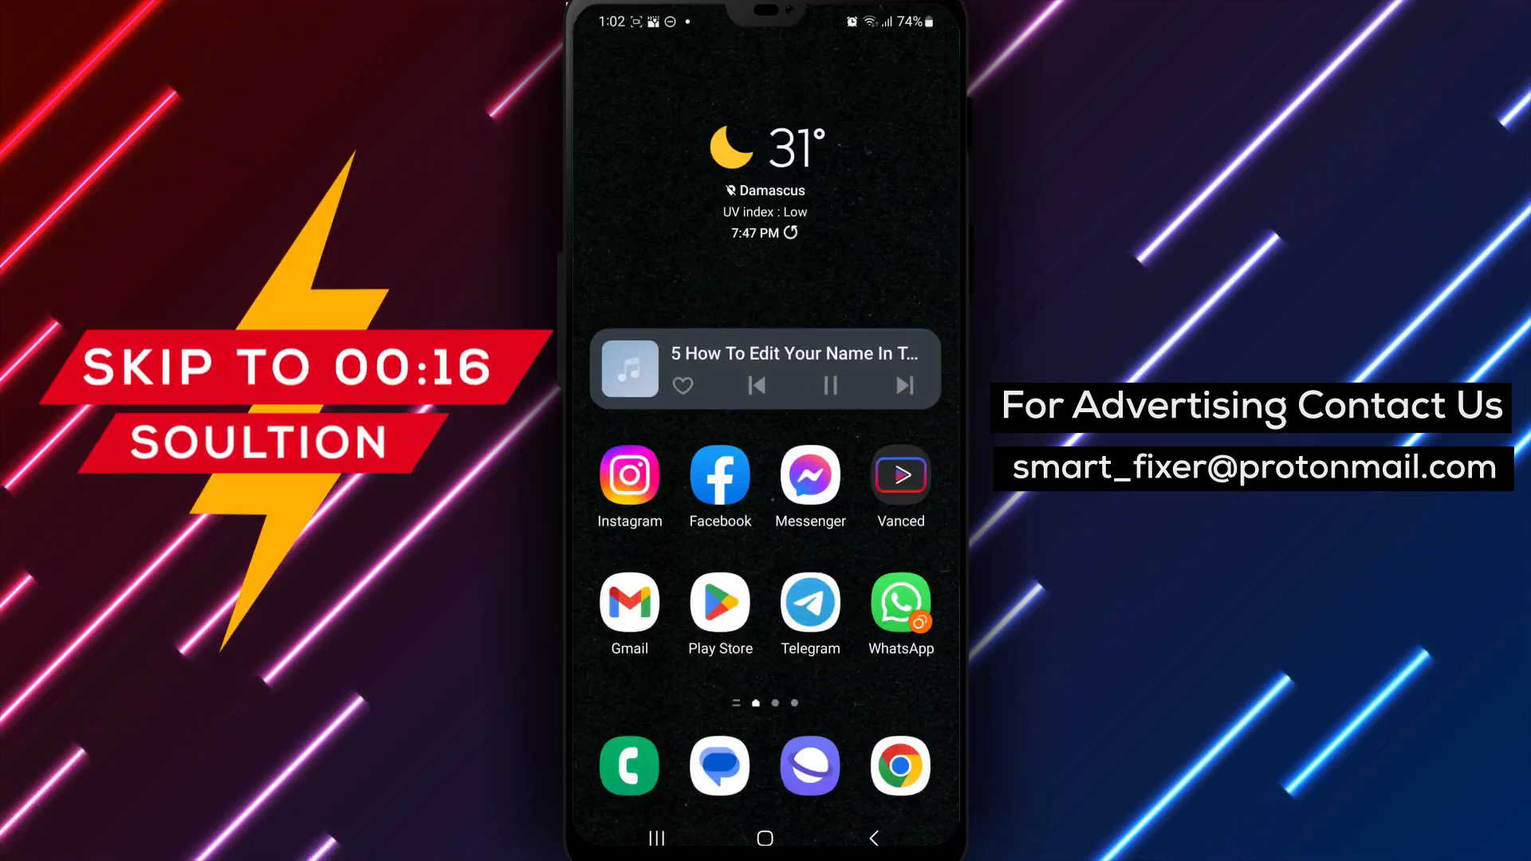
Step: Launch Telegram from the home screen to reach its three-conversation chat list
left_click(810, 608)
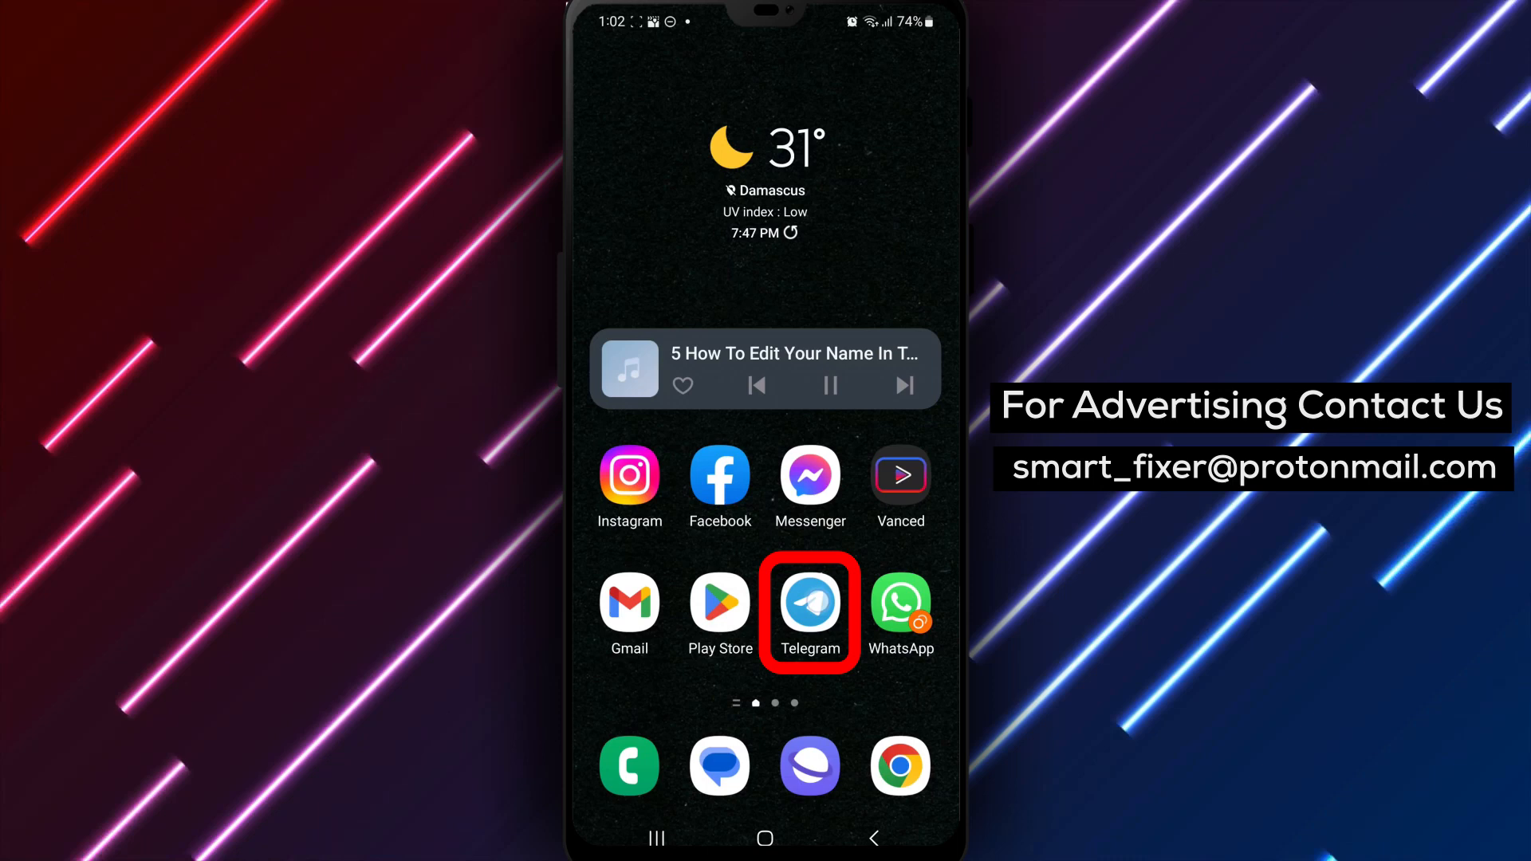
left_click(810, 600)
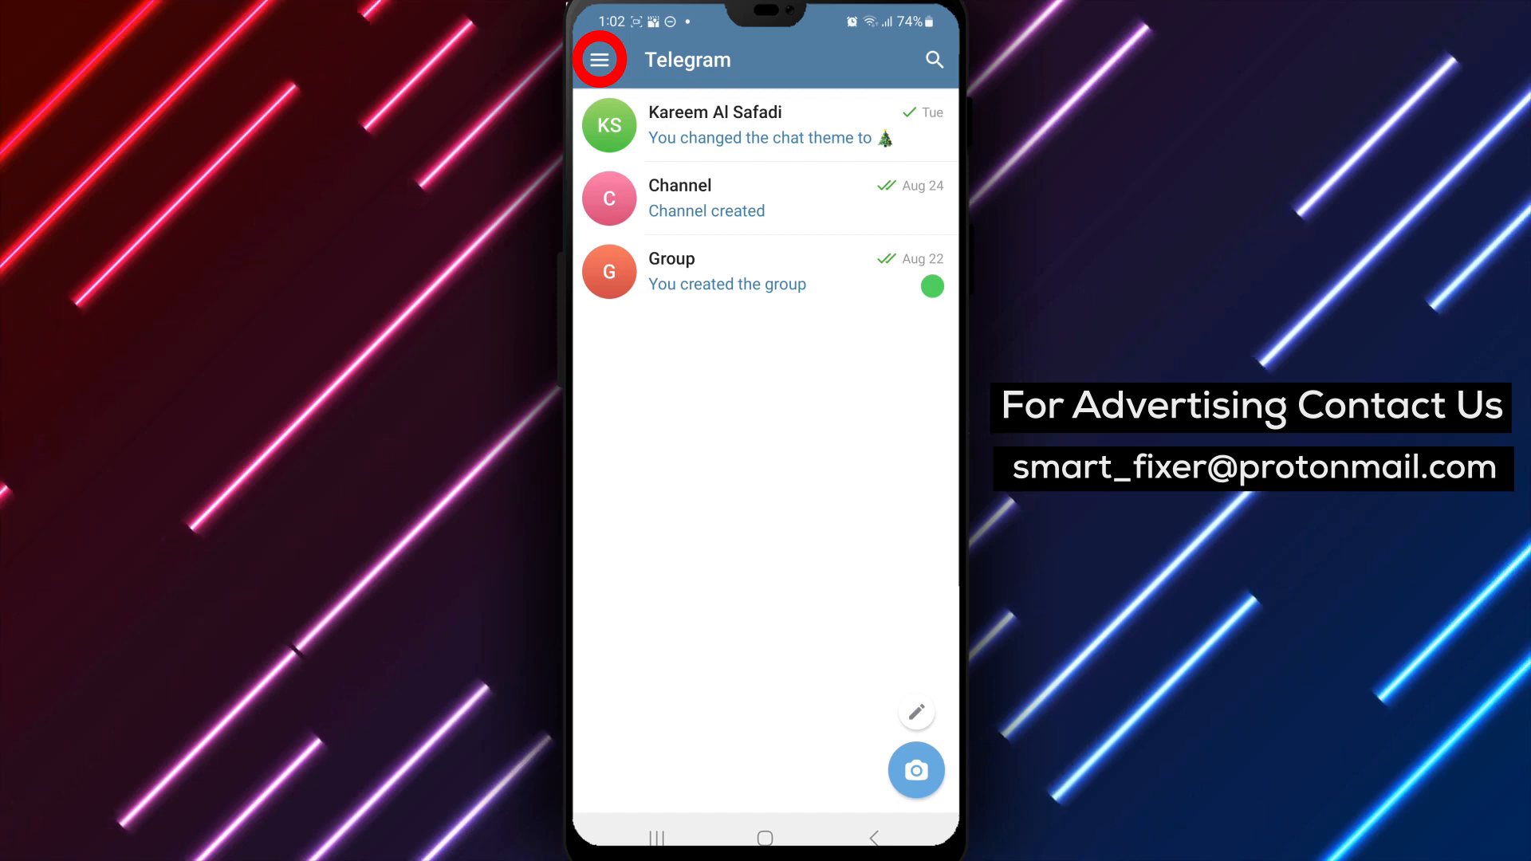
Step: Go to Settings through the side navigation drawer
left_click(600, 60)
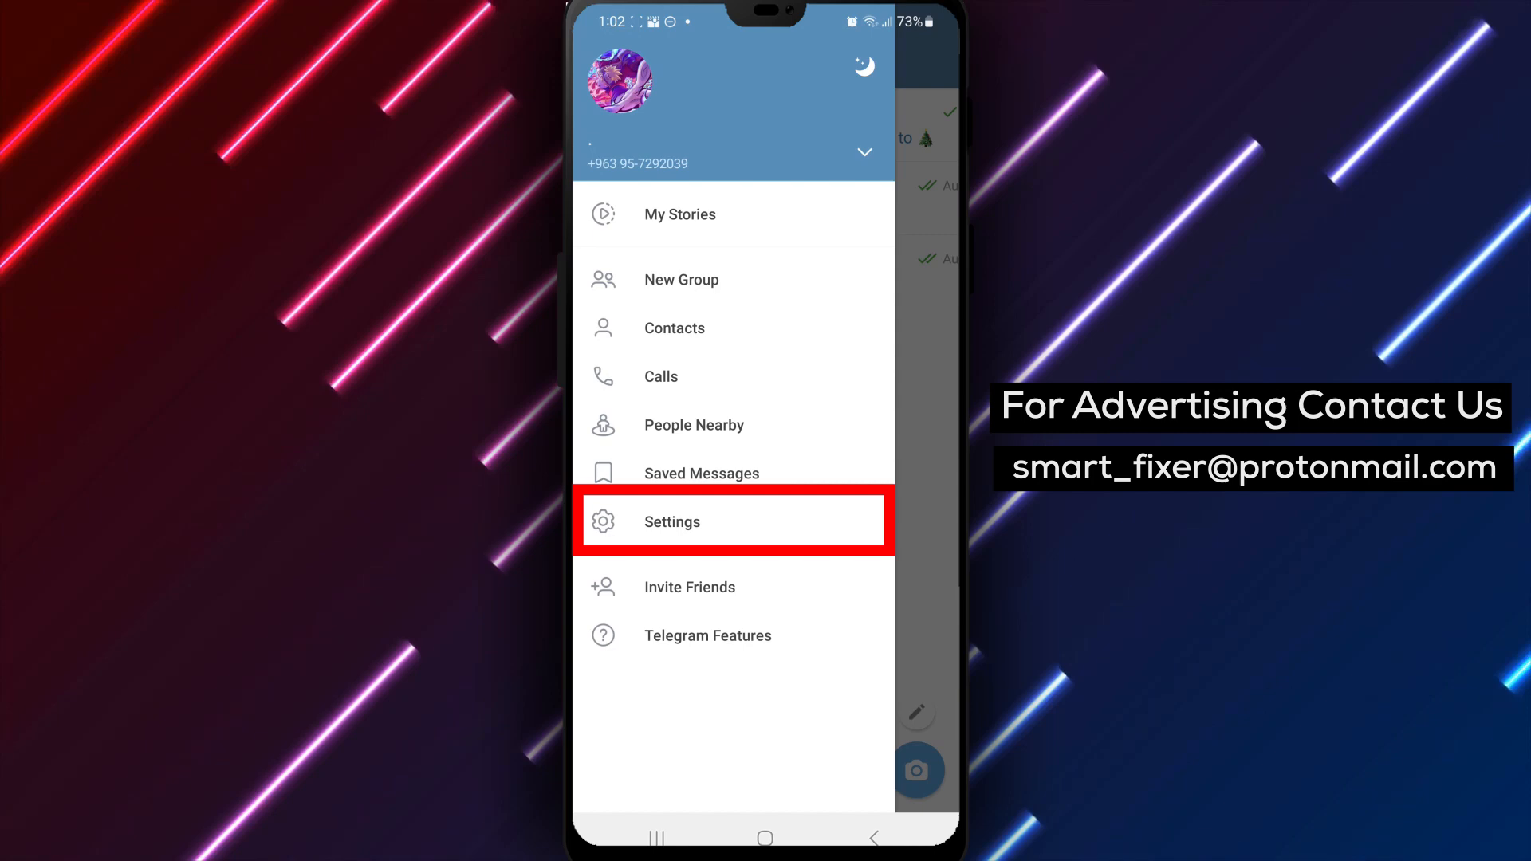
left_click(670, 521)
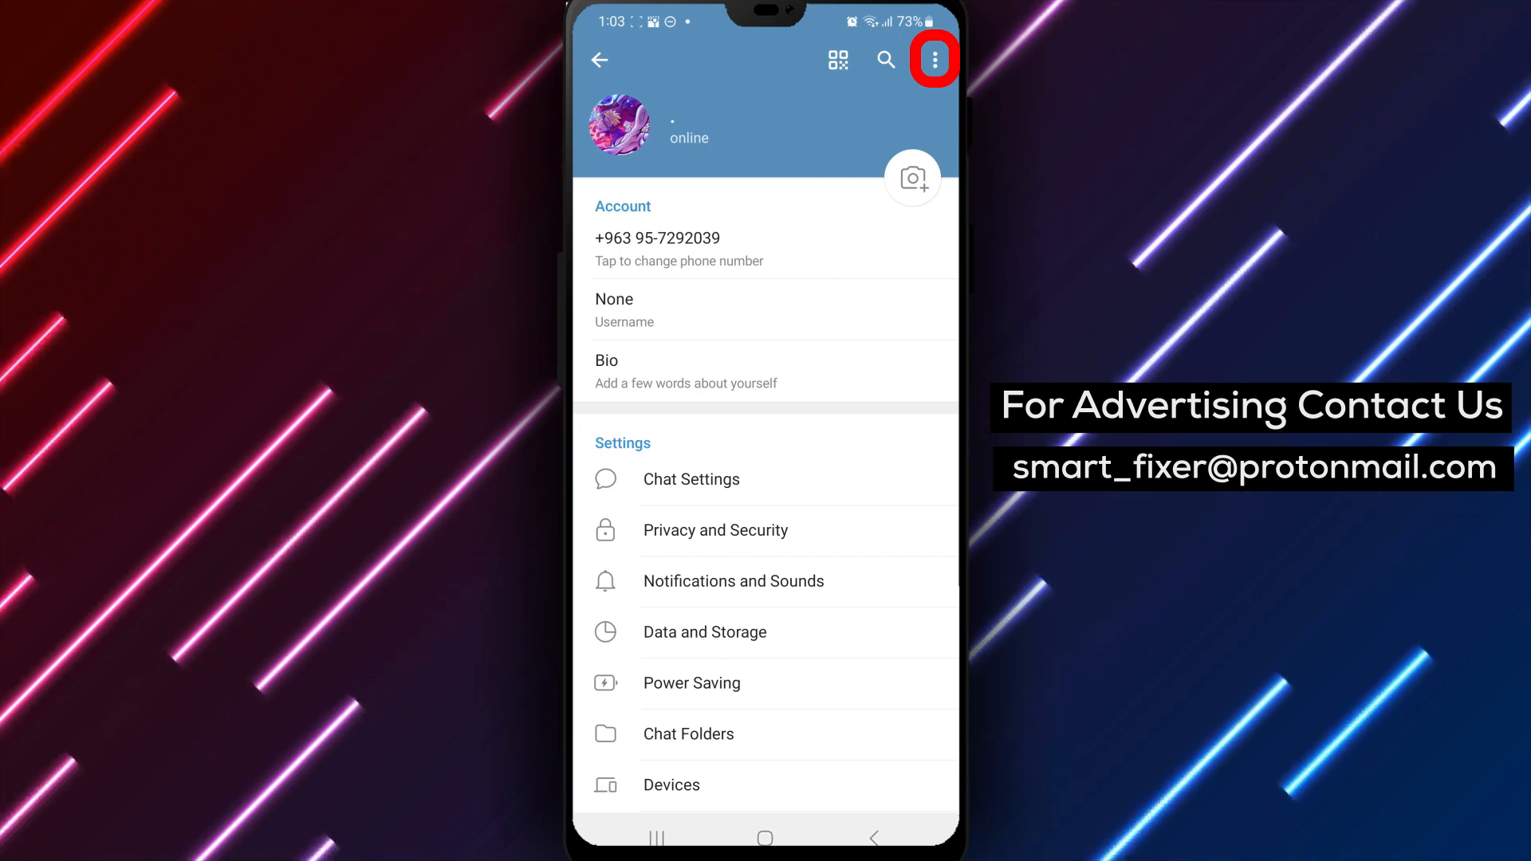
Step: Choose Edit Name from the Settings overflow menu
left_click(932, 60)
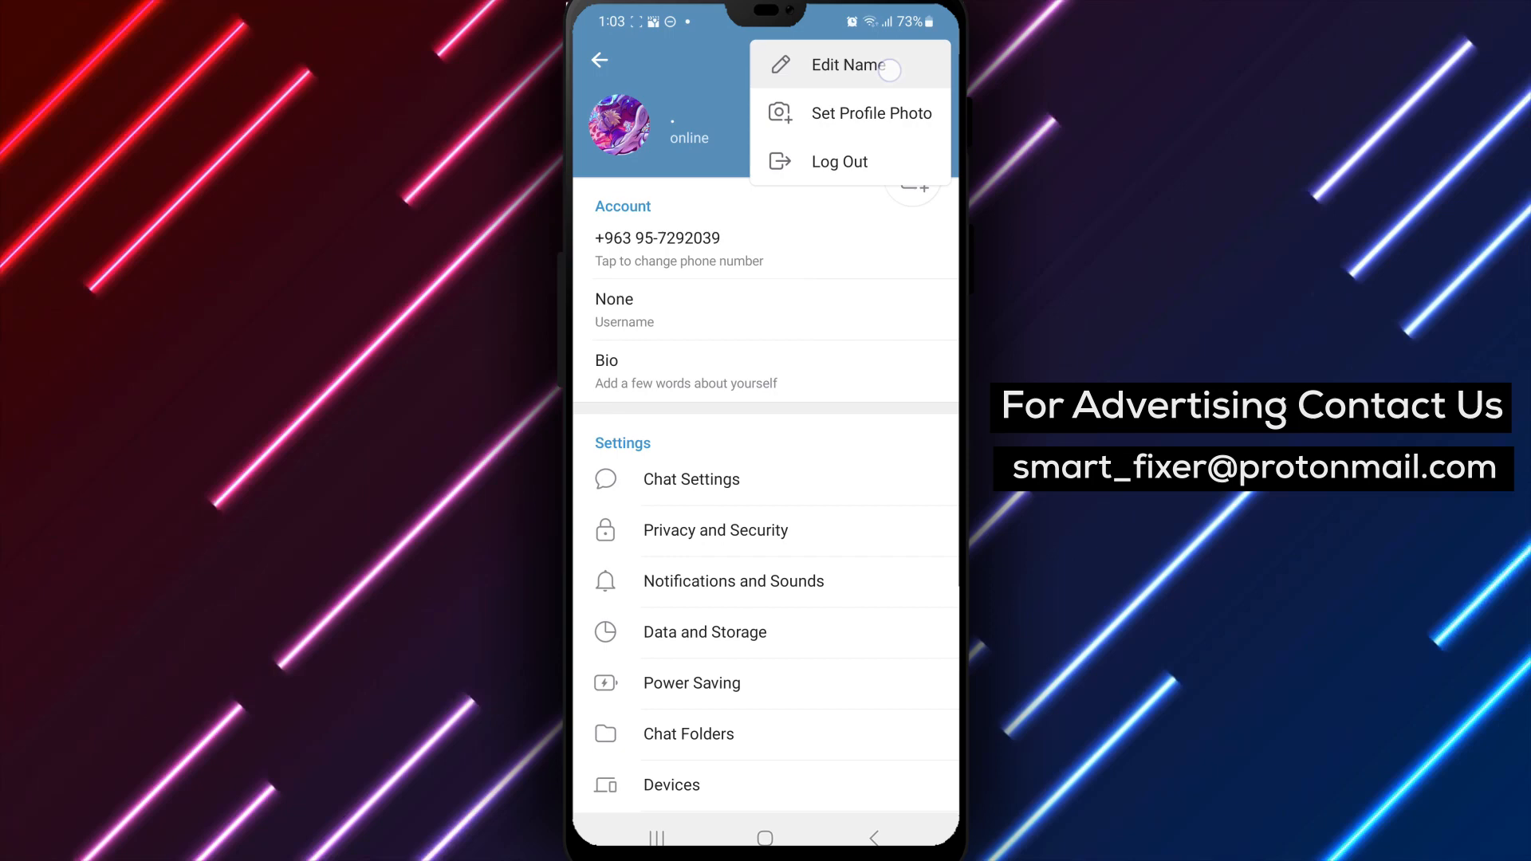
left_click(847, 65)
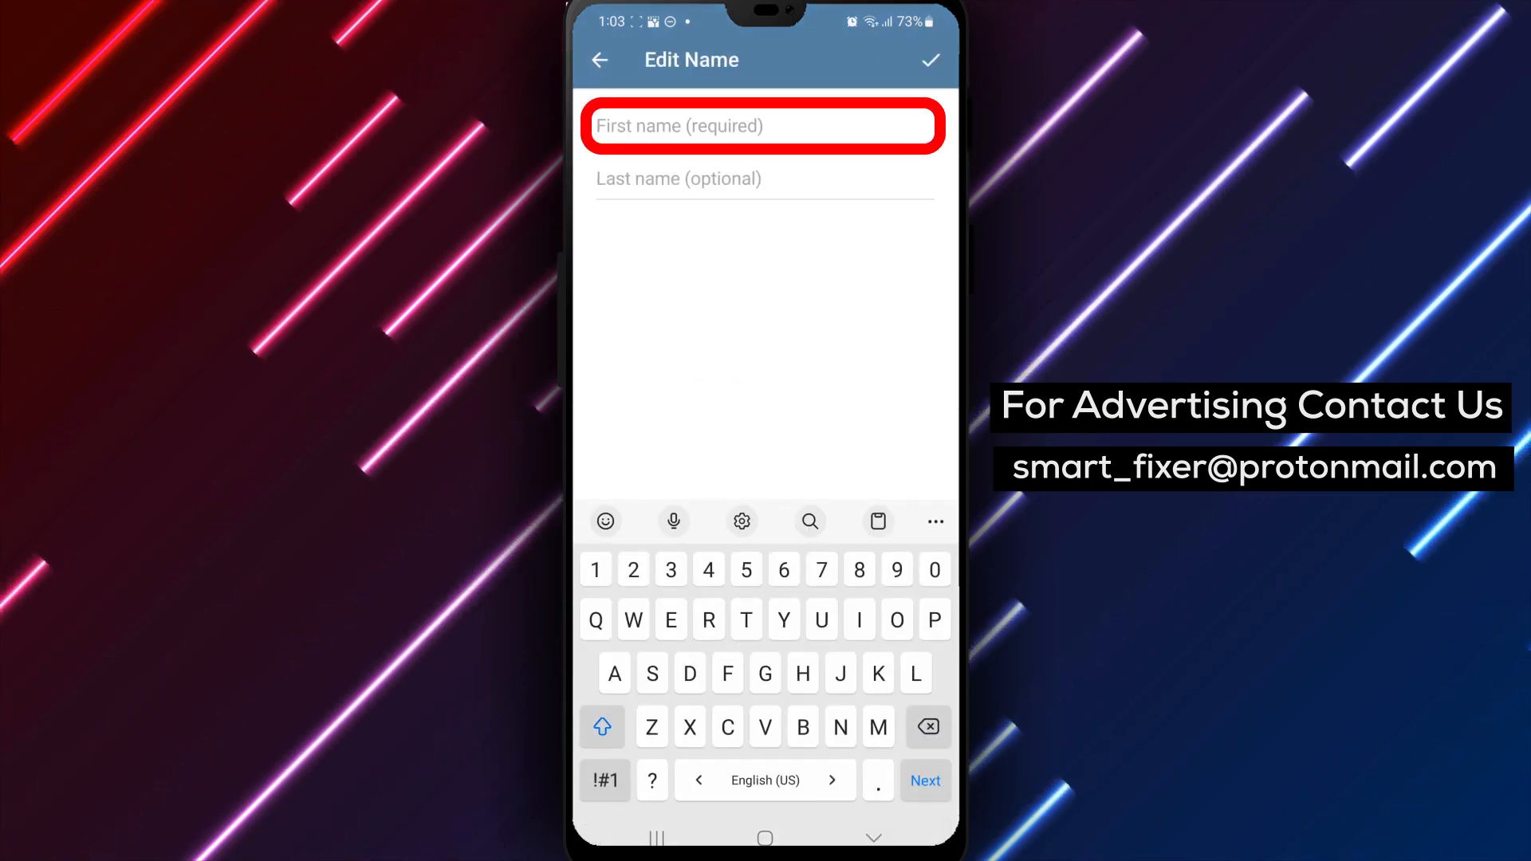
Step: Enter 'Jack' as the first name and save it
type("Jack")
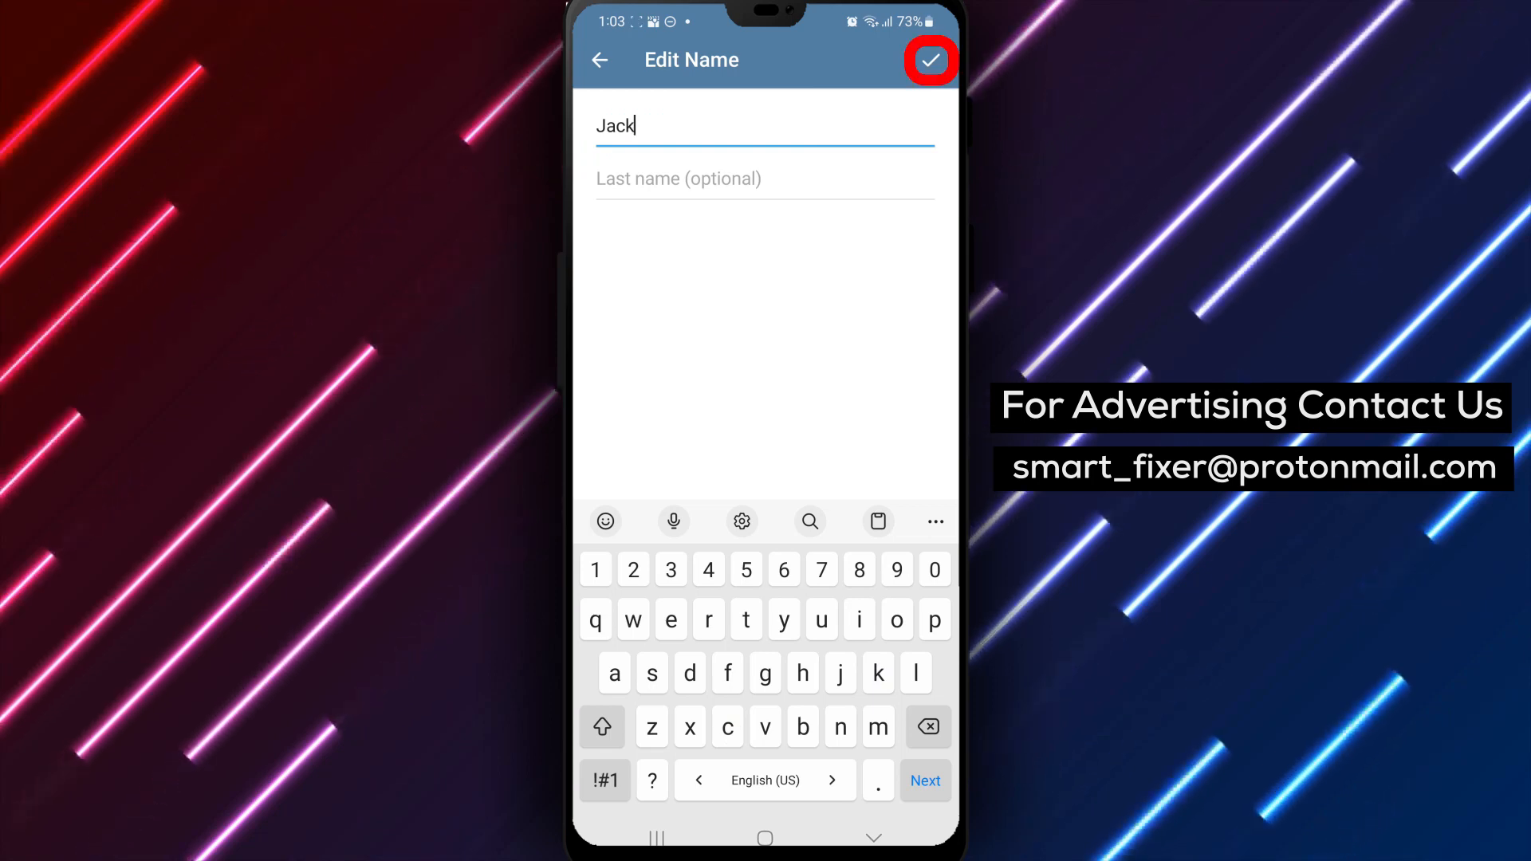
left_click(928, 60)
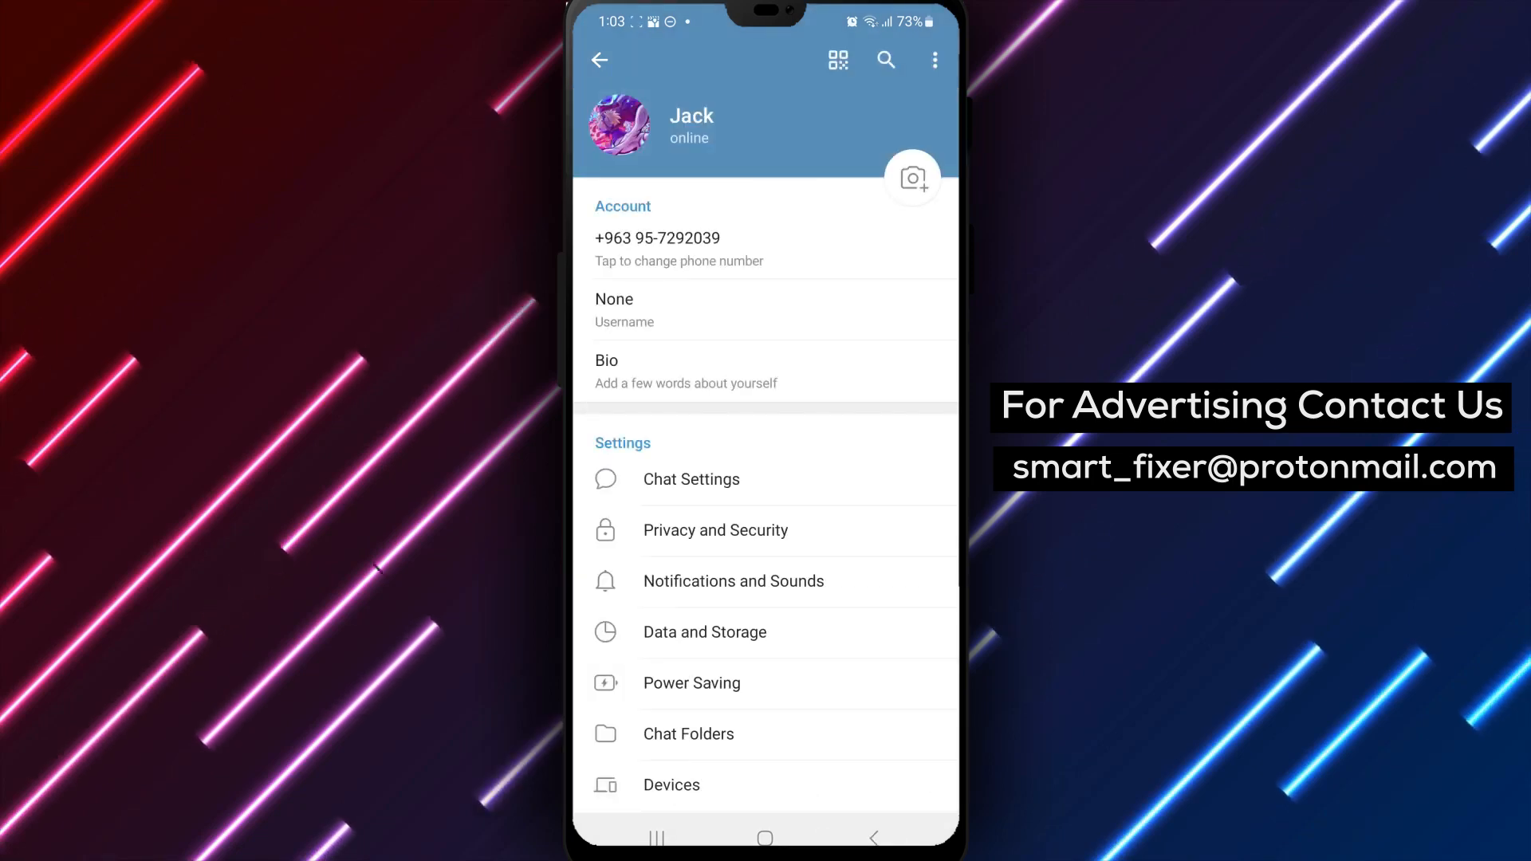